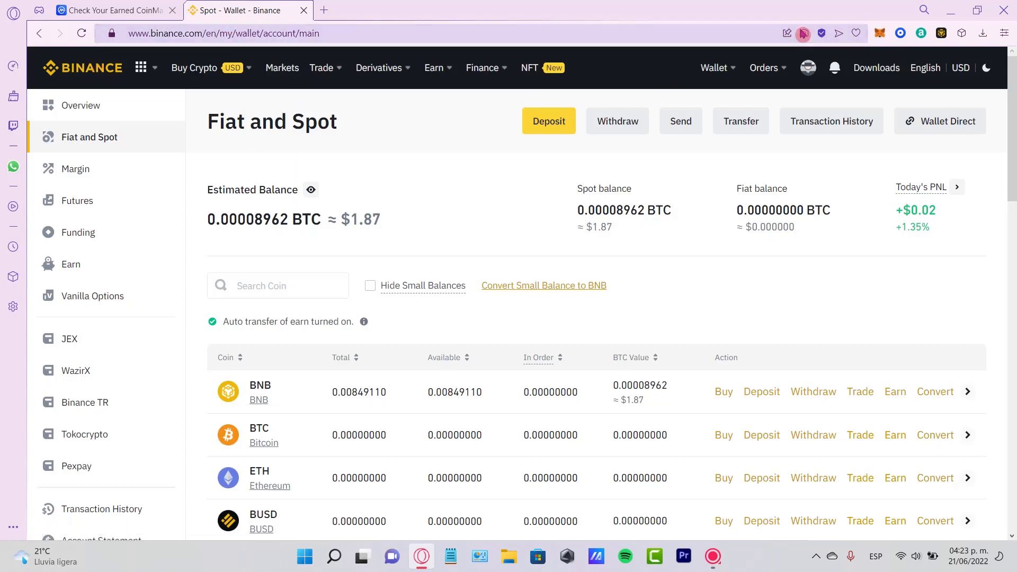
- Filter the spot wallet's coins by 'usd' and scroll through the zero-balance results
click(714, 67)
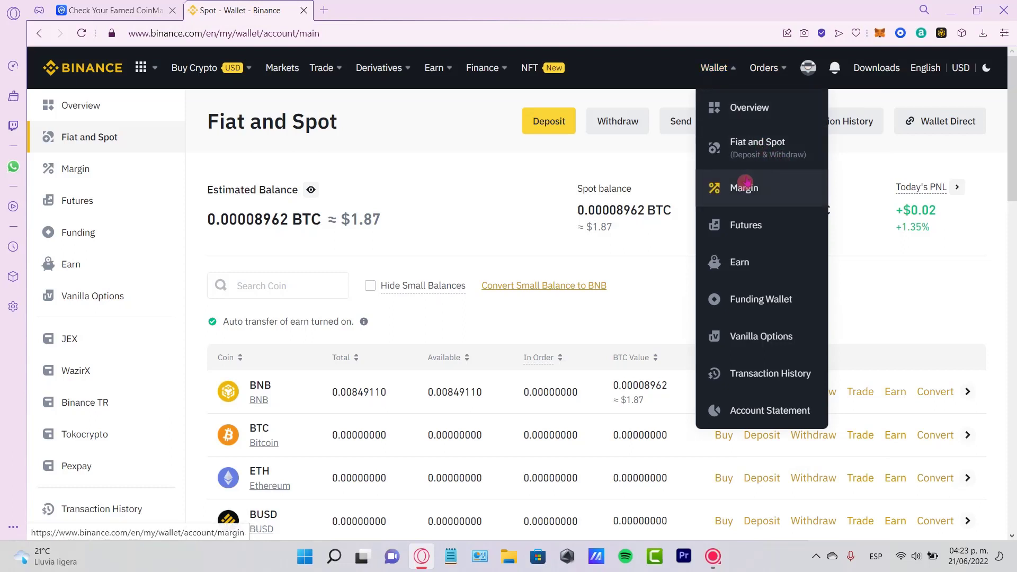
click(278, 286)
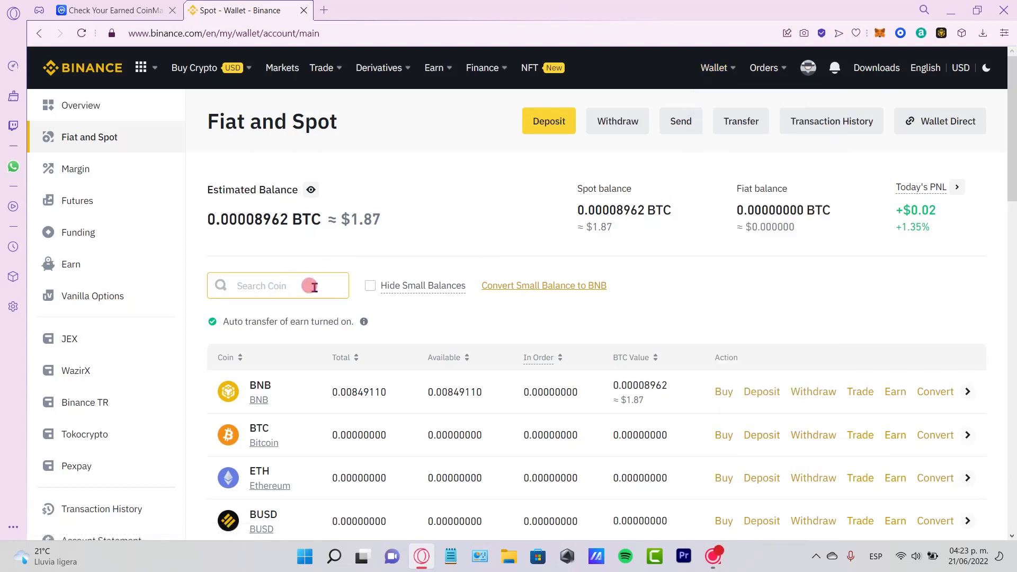
text(usd)
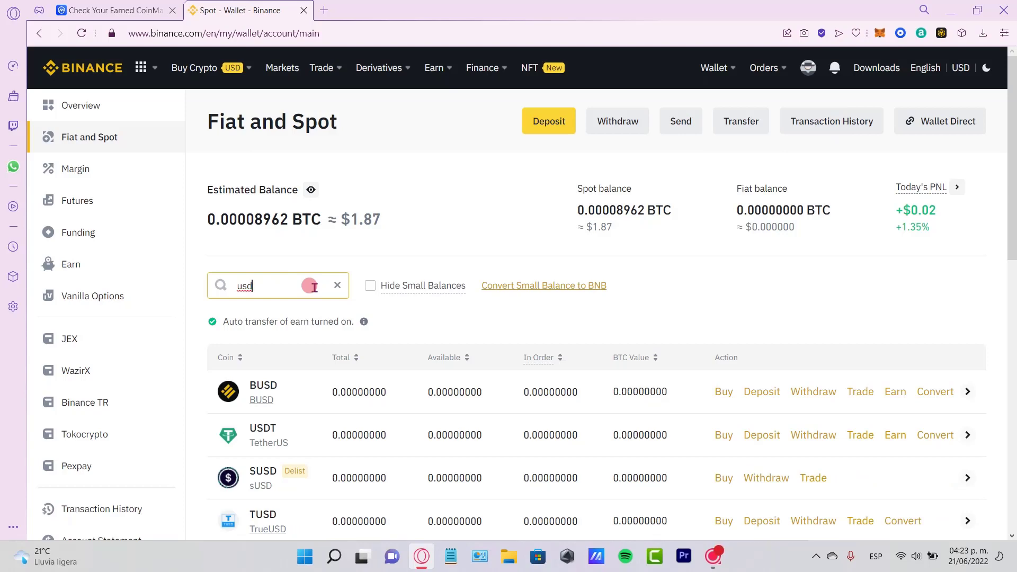
scroll(down, 3)
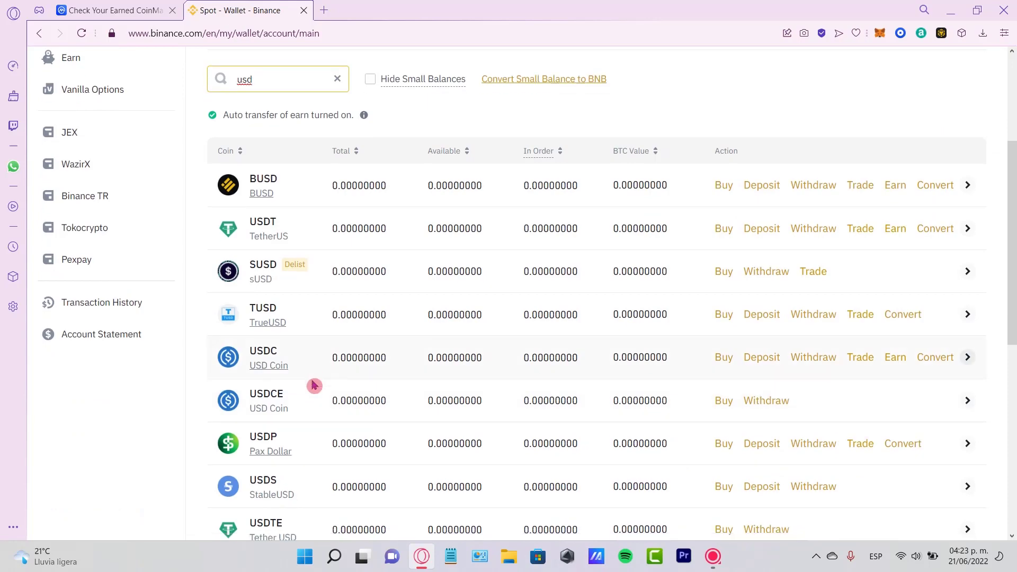
scroll(down, 3)
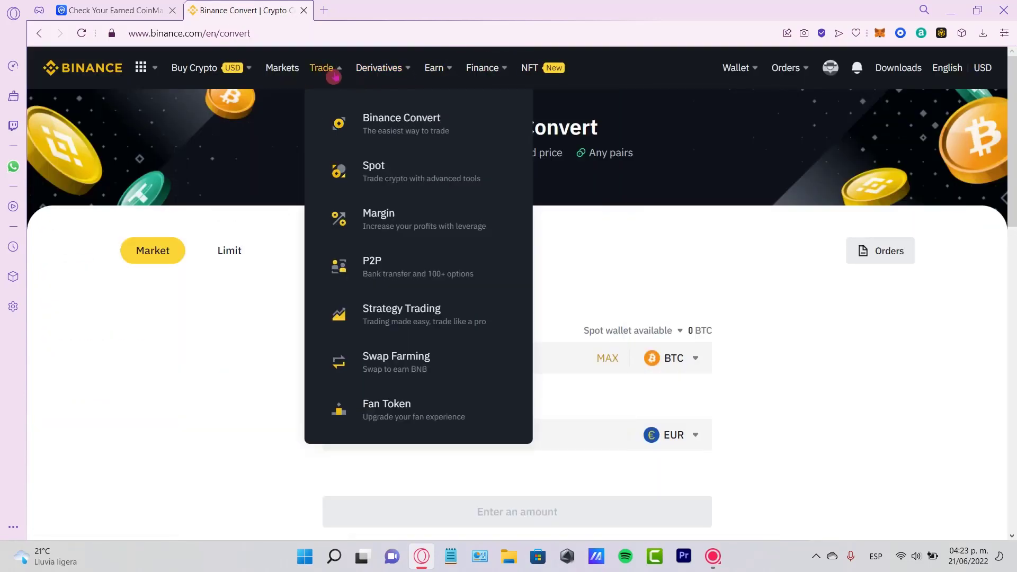
- Choose USDT as the currency to convert from
click(673, 358)
text(u)
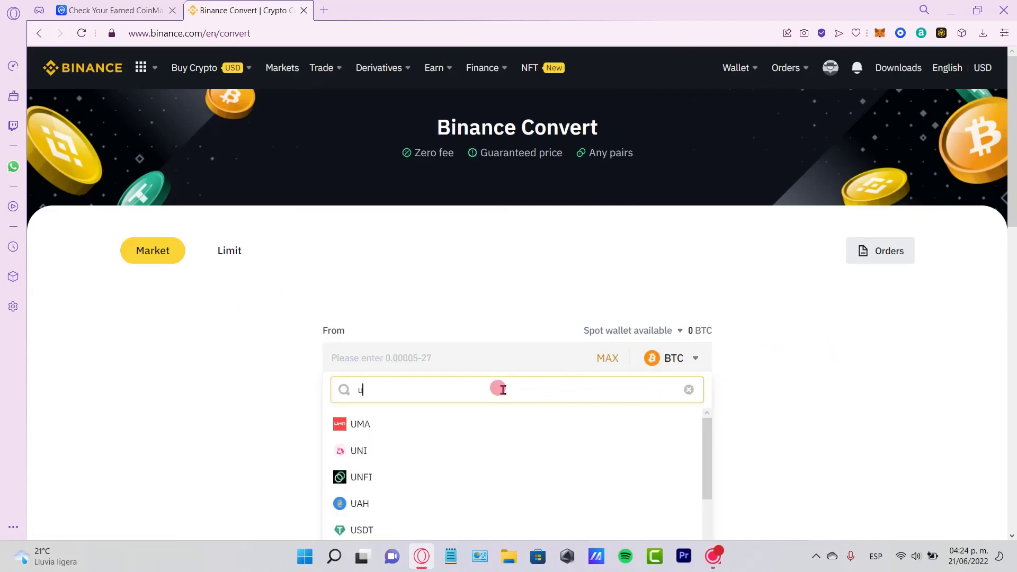
text(sd)
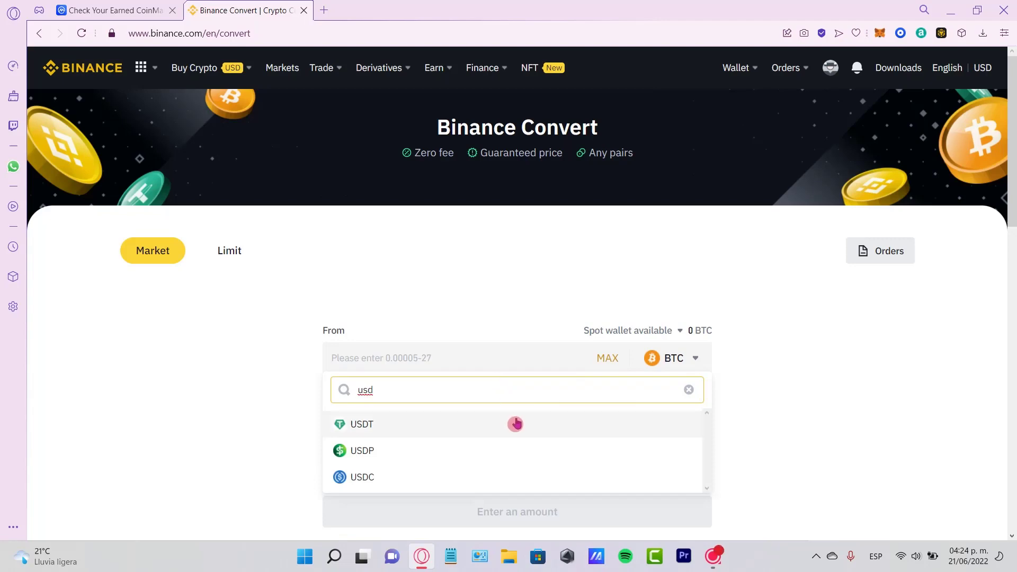
click(362, 424)
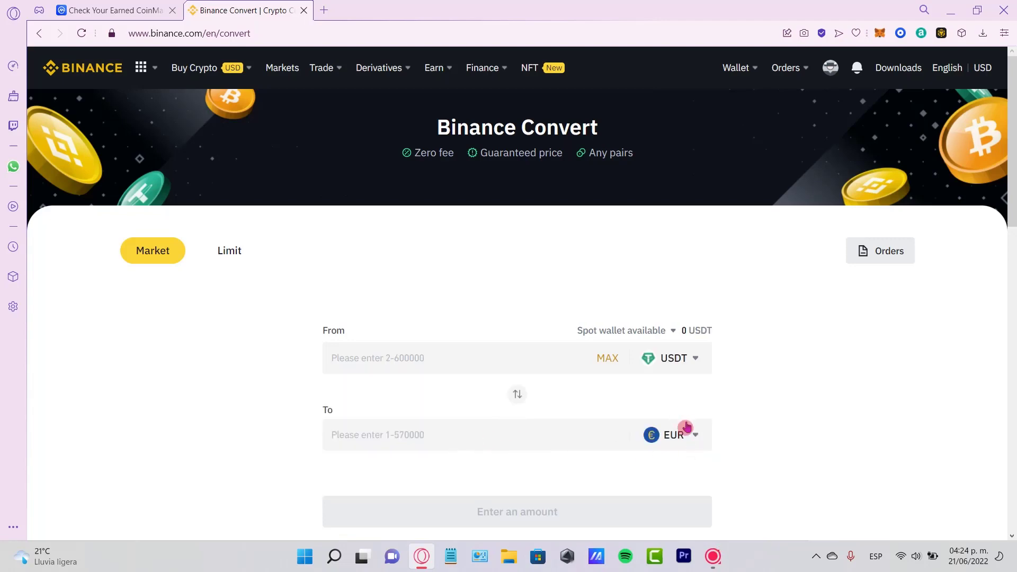
scroll(down, 3)
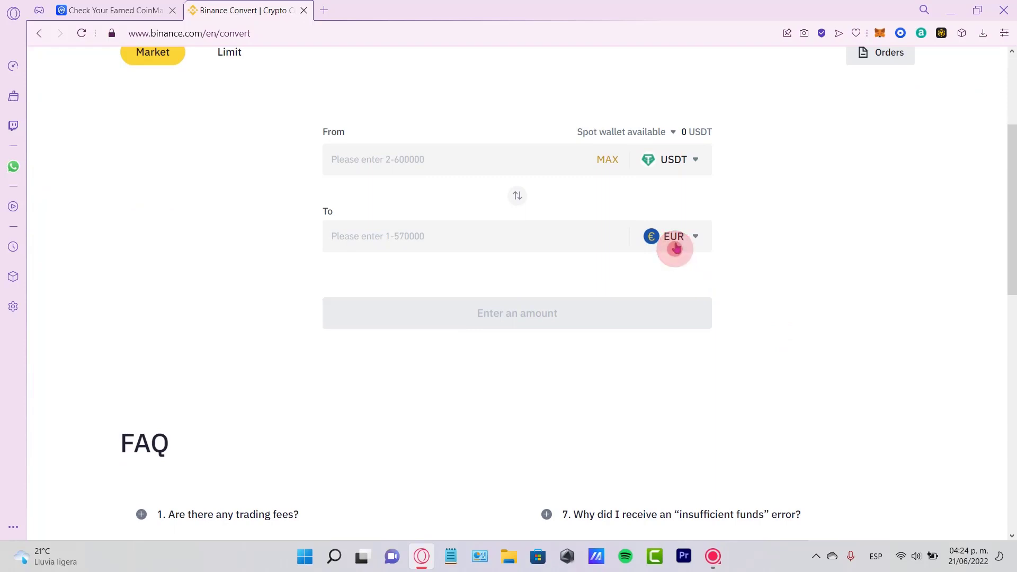
- Search the receive list for 'us' but keep EUR, then select the amount field
click(674, 235)
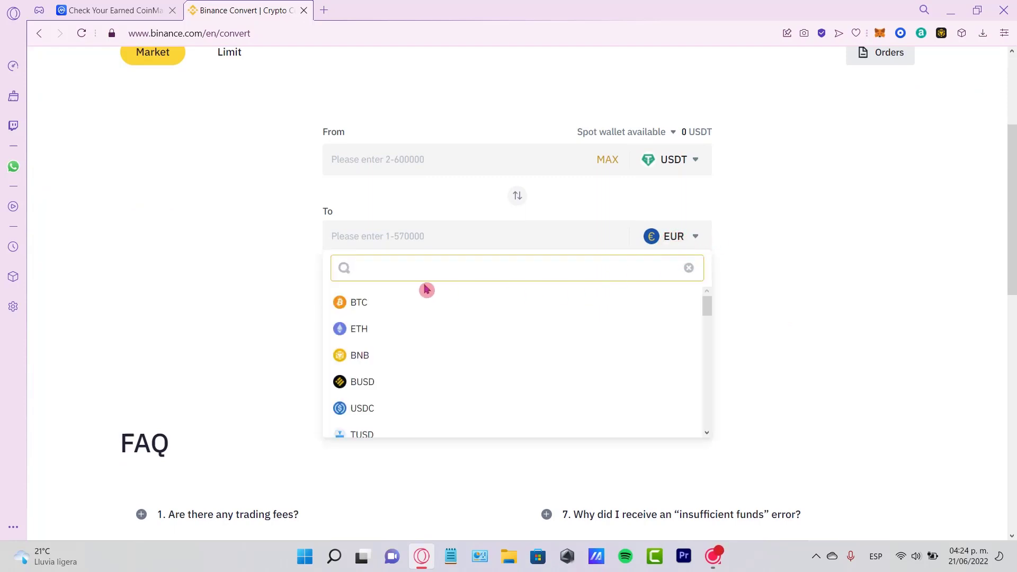
text(u)
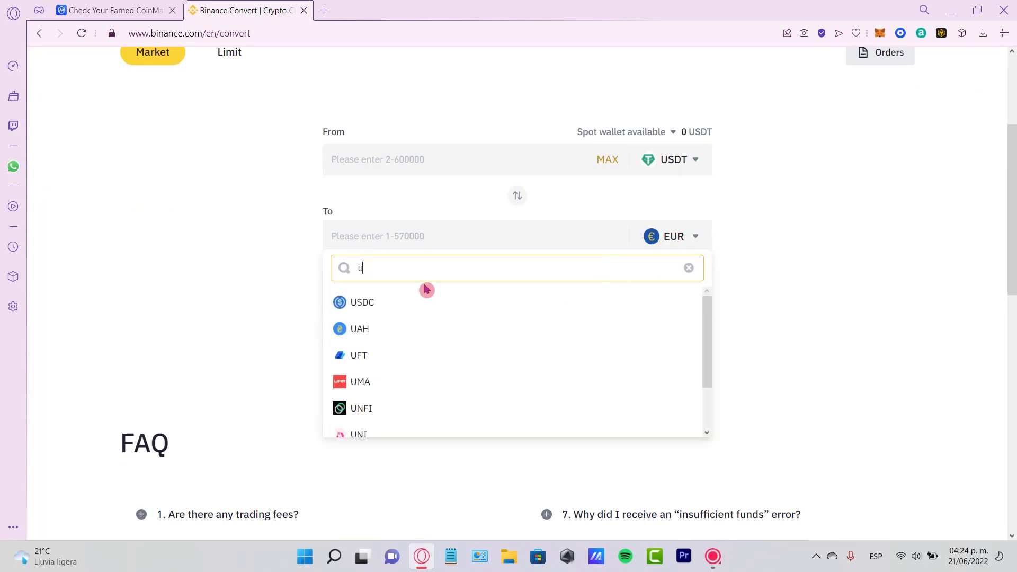
text(s)
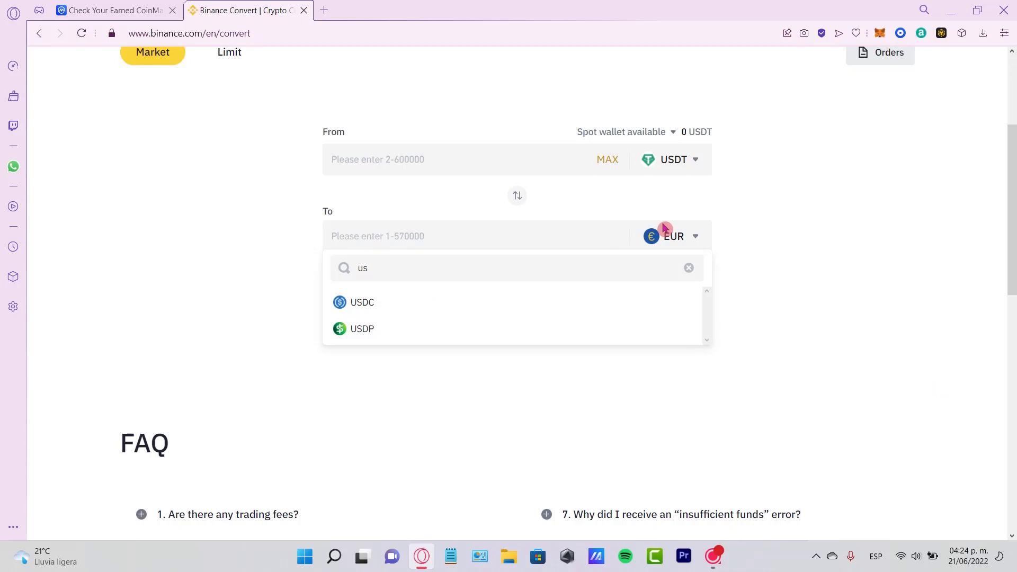
click(672, 235)
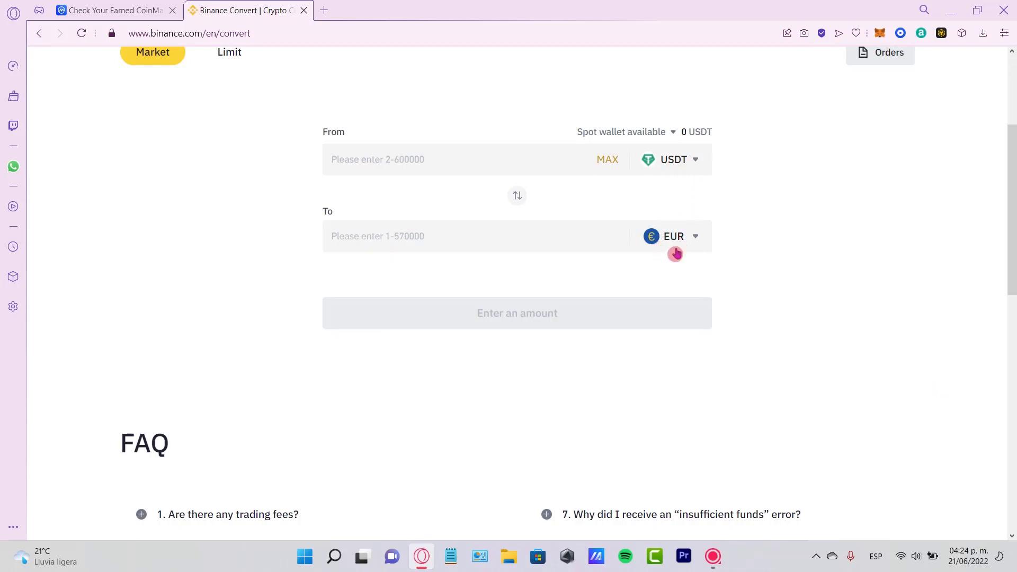
click(422, 159)
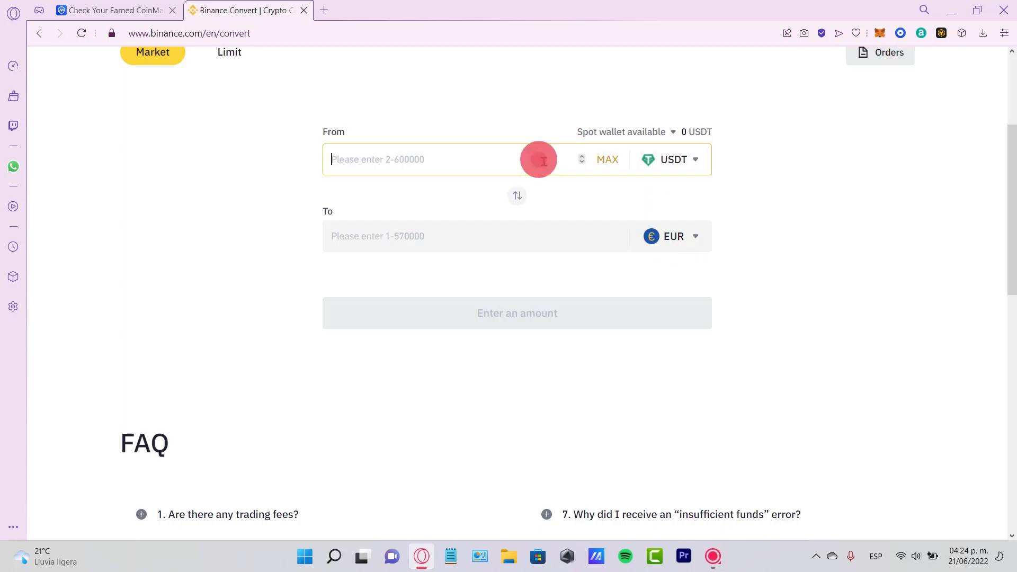
- Preview converting 3 USDT to about 2.845 EUR, then search currencies for USD
text(3)
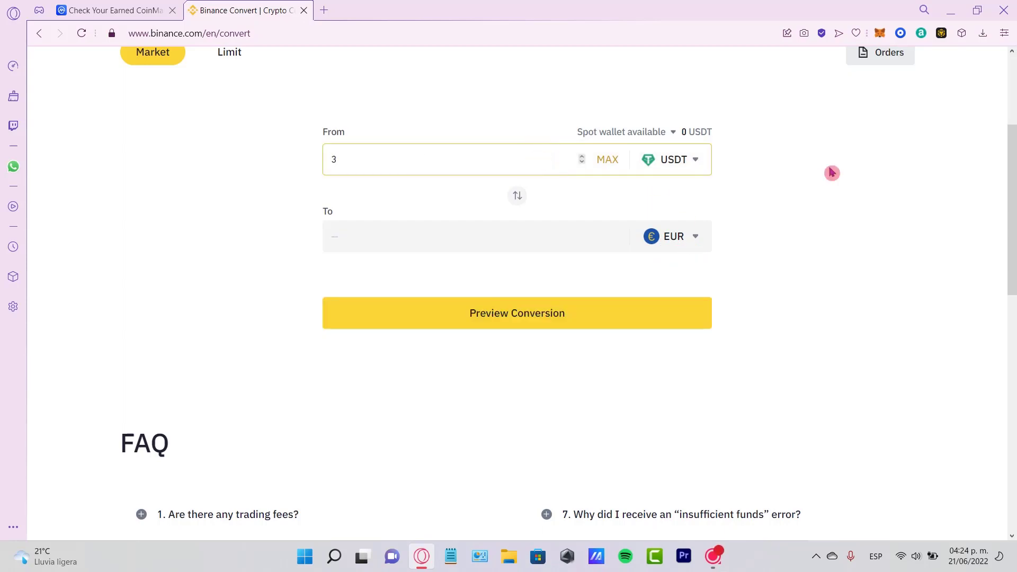
click(516, 313)
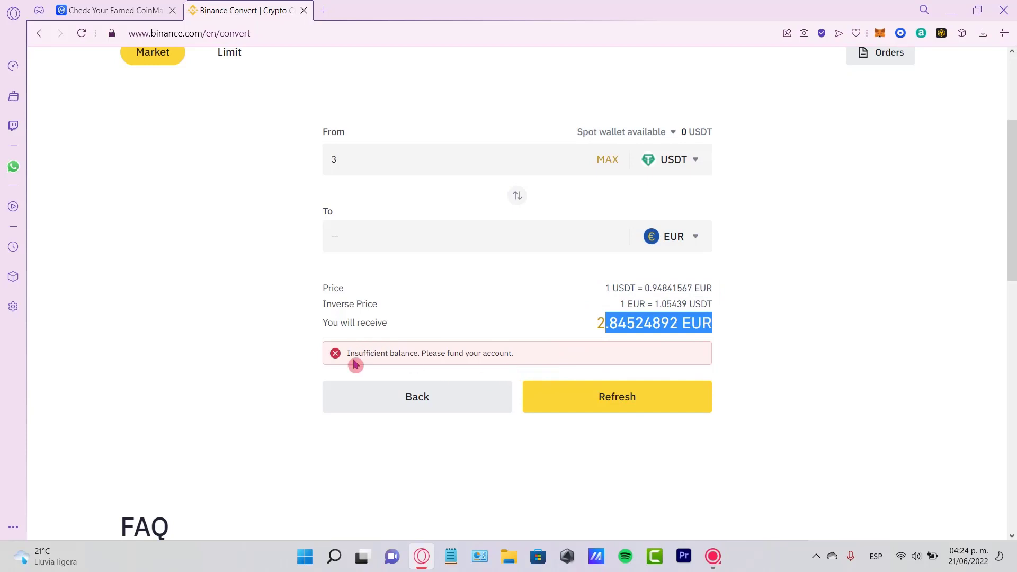
double_click(494, 353)
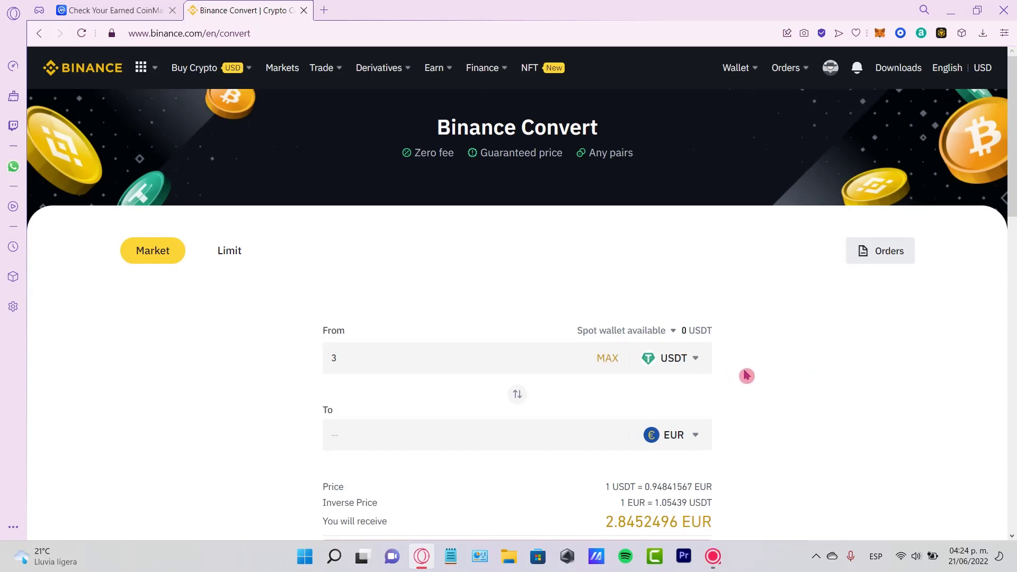
click(671, 435)
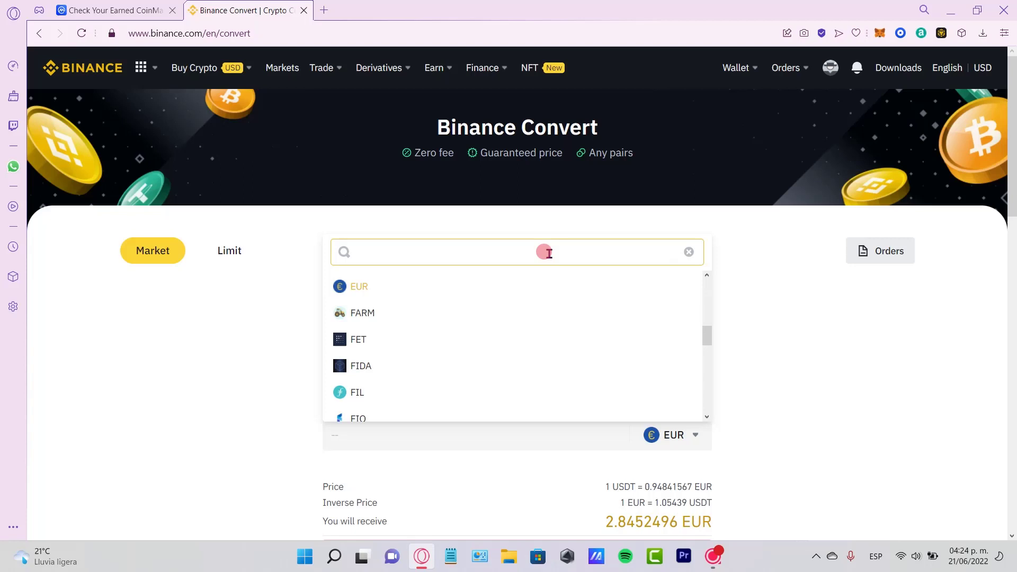
text(USD)
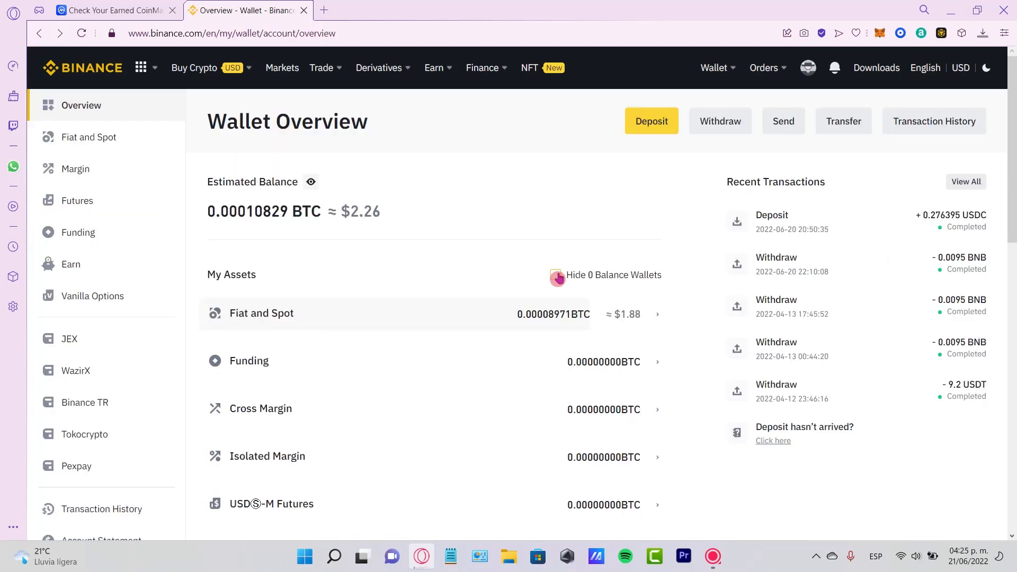
mouse_move(663, 280)
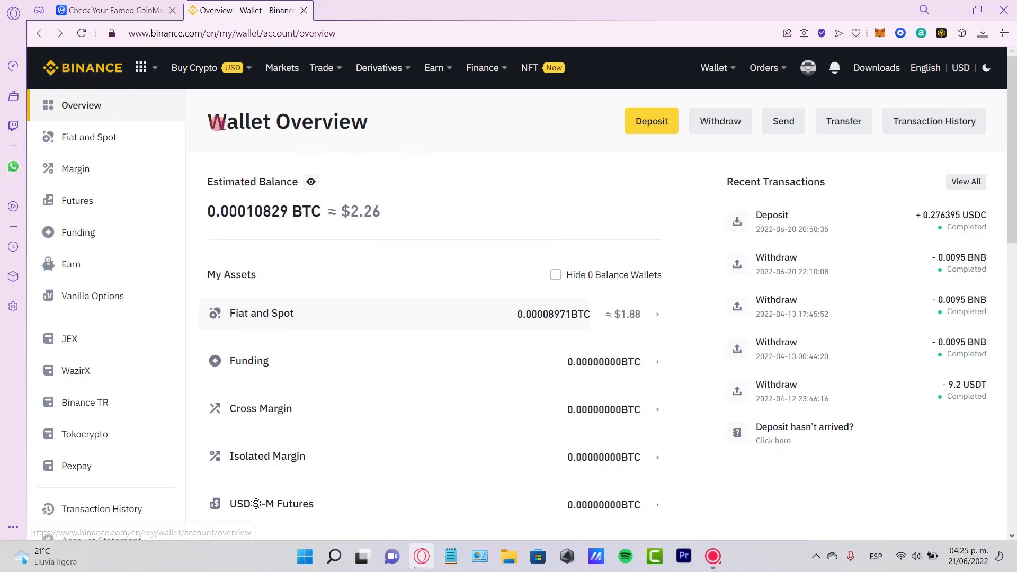
- Open the Wallet sections menu from the wallet overview
click(714, 67)
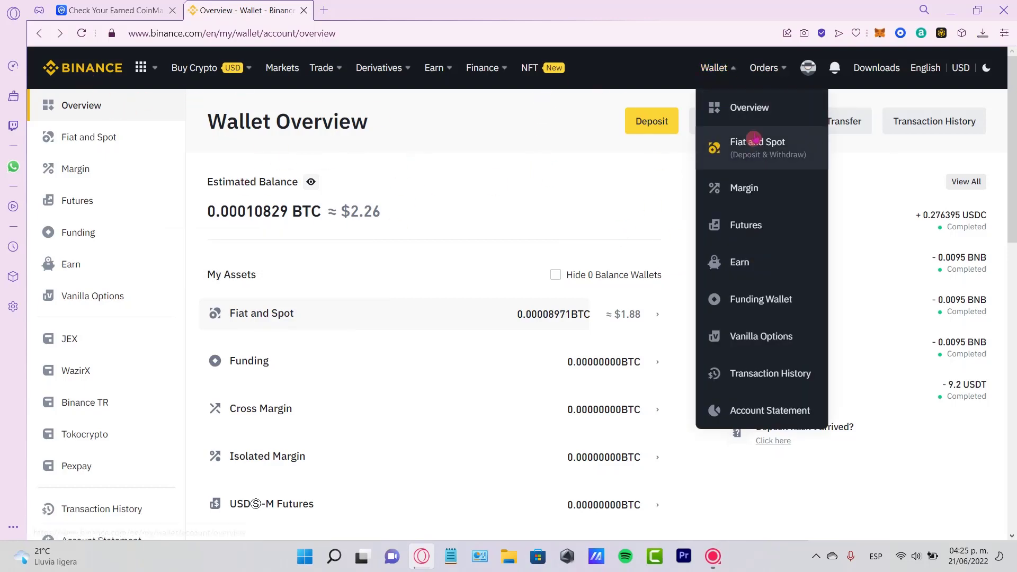
mouse_move(745, 224)
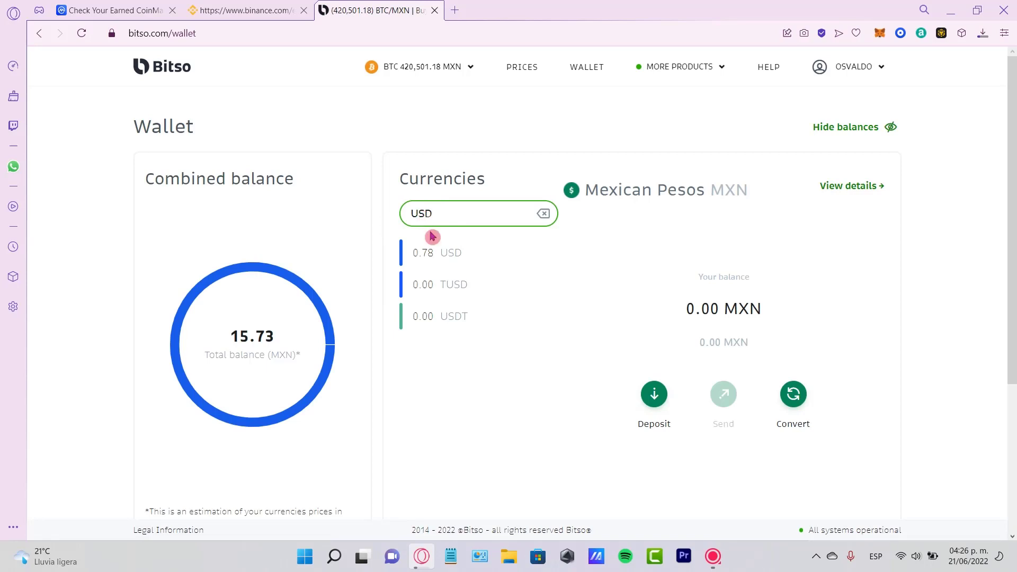
- Open send options for the 0.78 USD stablecoin balance, scroll them, and close
click(448, 254)
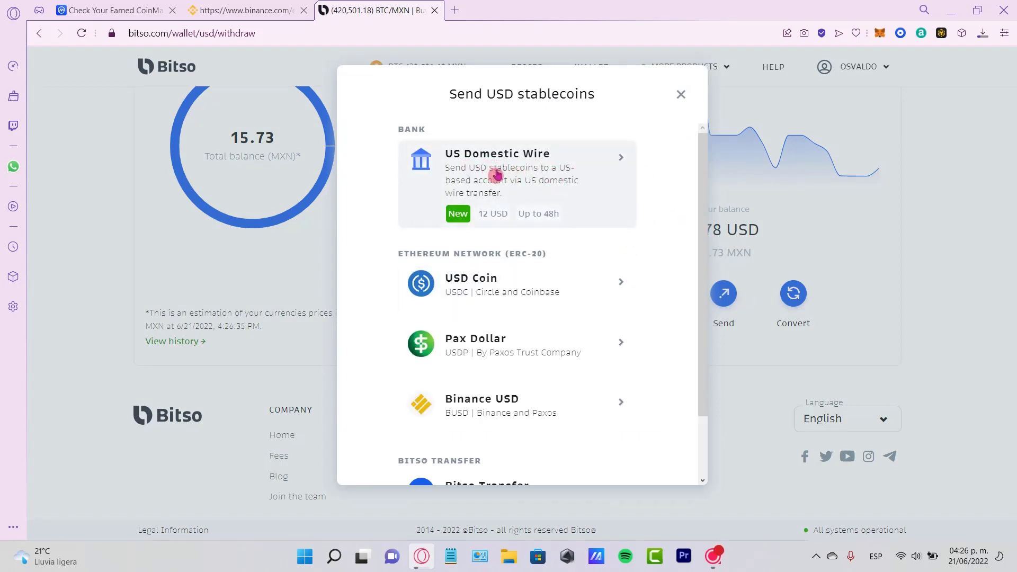
scroll(down, 3)
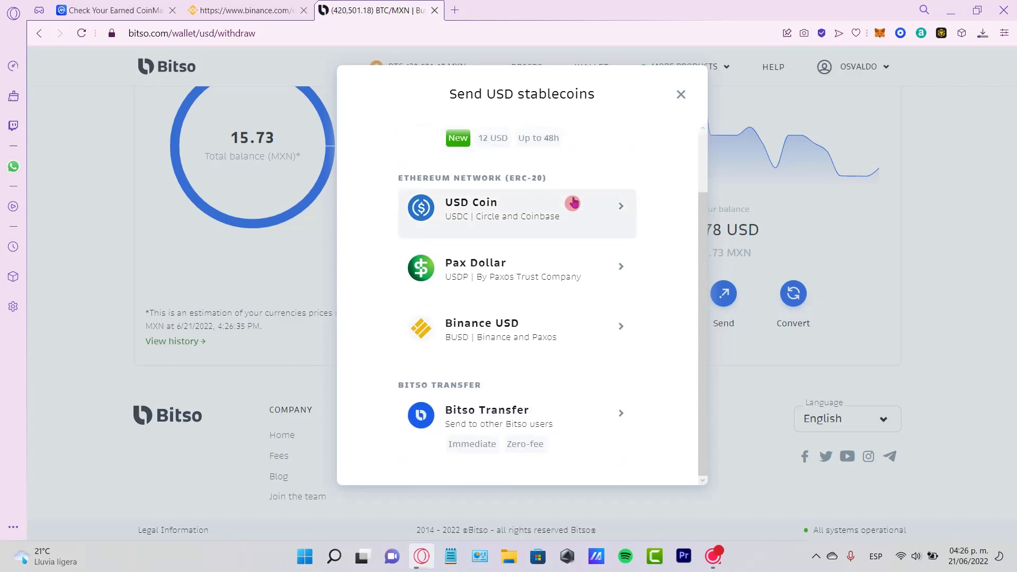
mouse_move(699, 112)
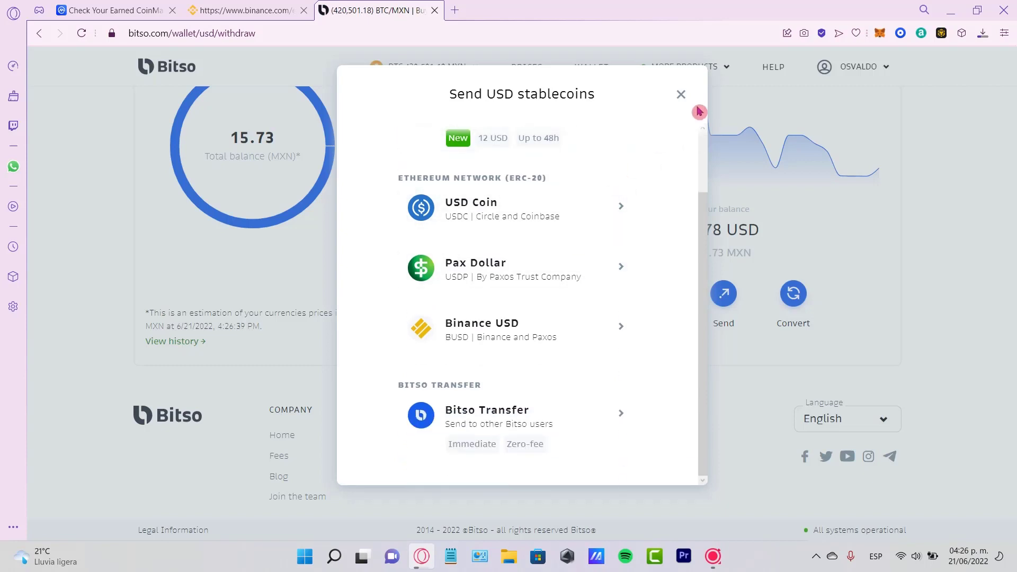
click(680, 94)
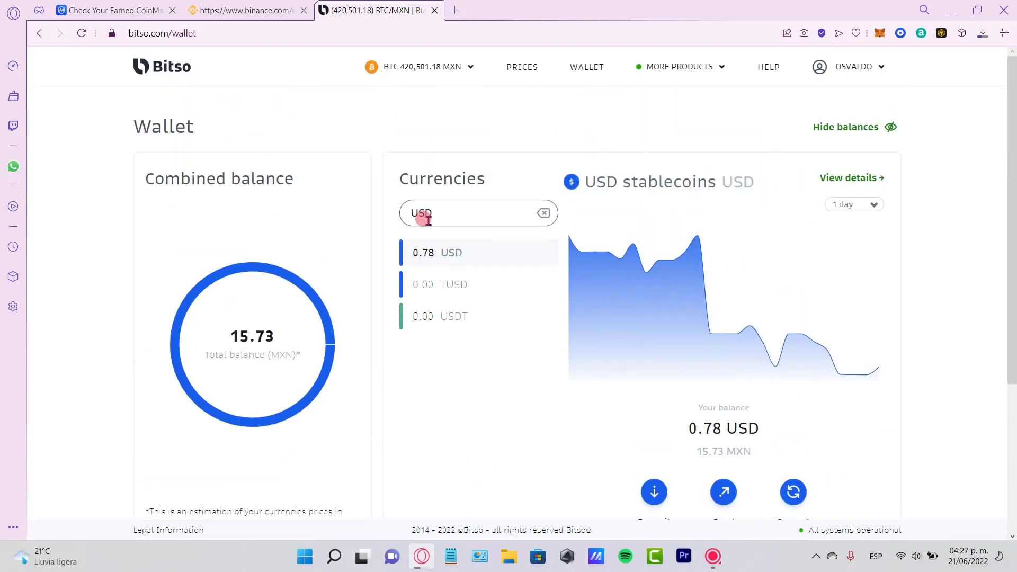
mouse_move(778, 210)
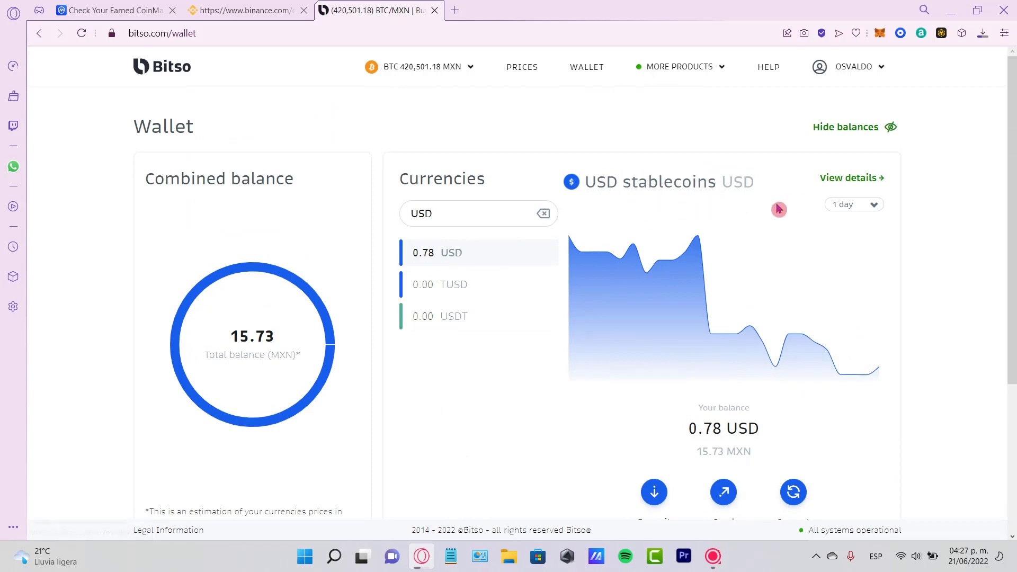
mouse_move(629, 188)
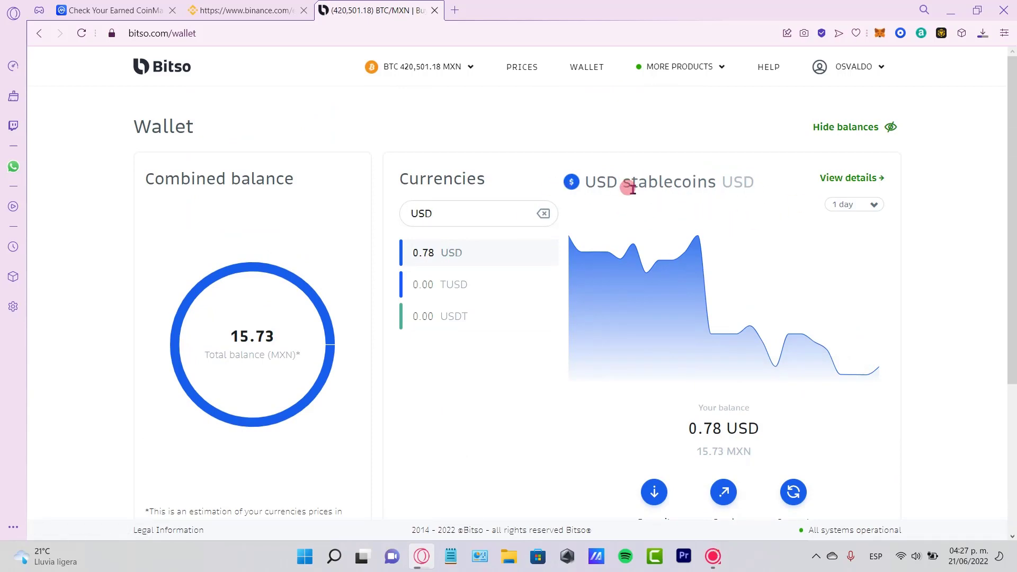
mouse_move(247, 9)
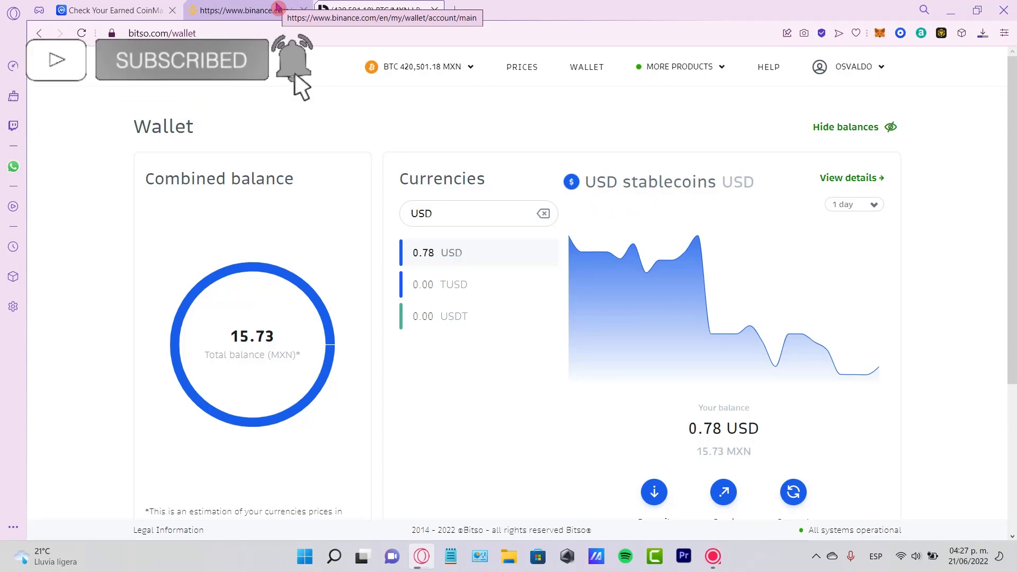
- Switch back to the Binance Fiat and Spot wallet tab
click(243, 9)
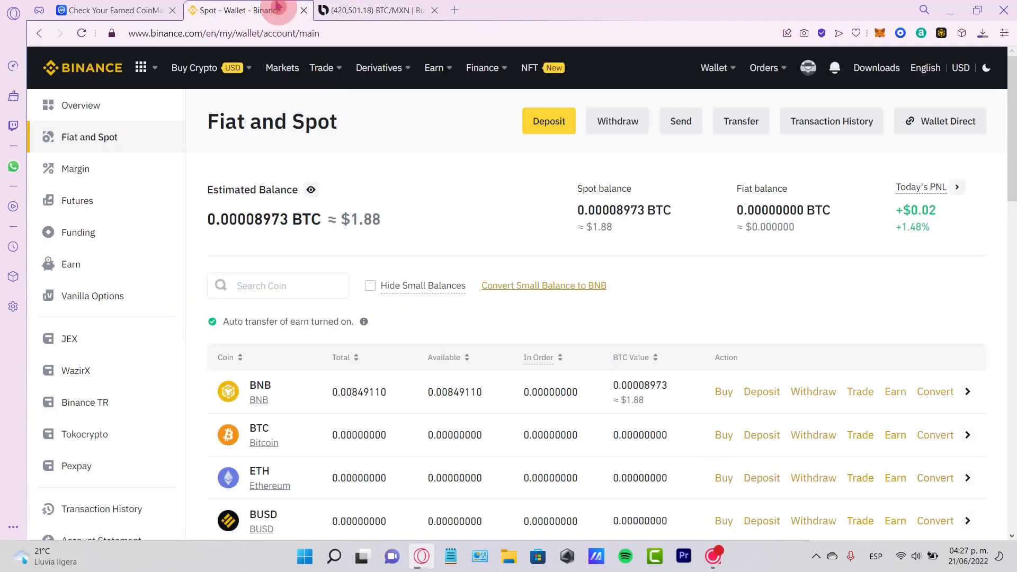